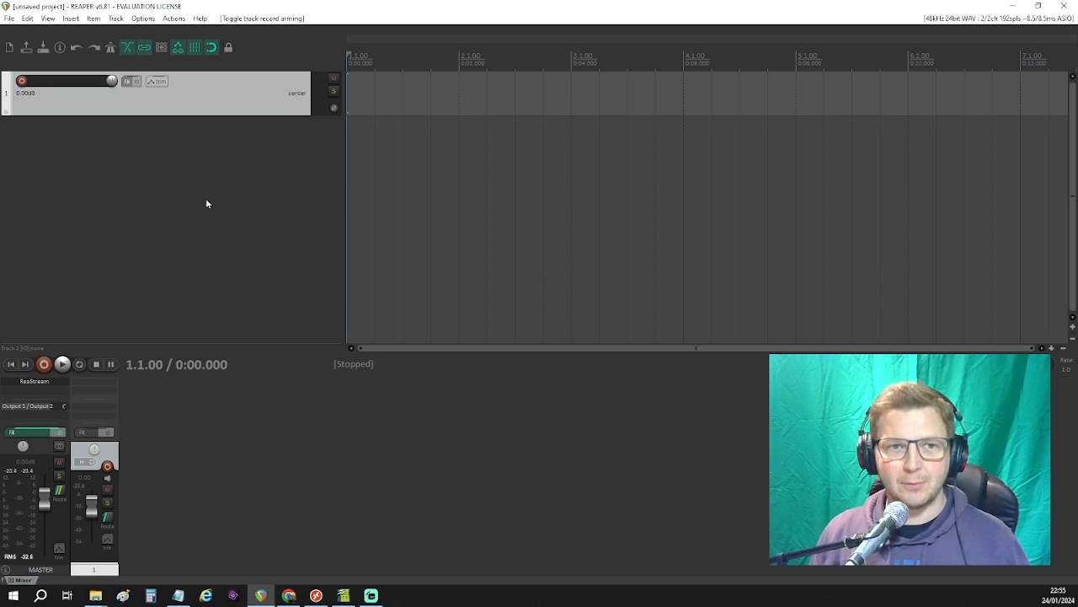
mouse_move(40, 88)
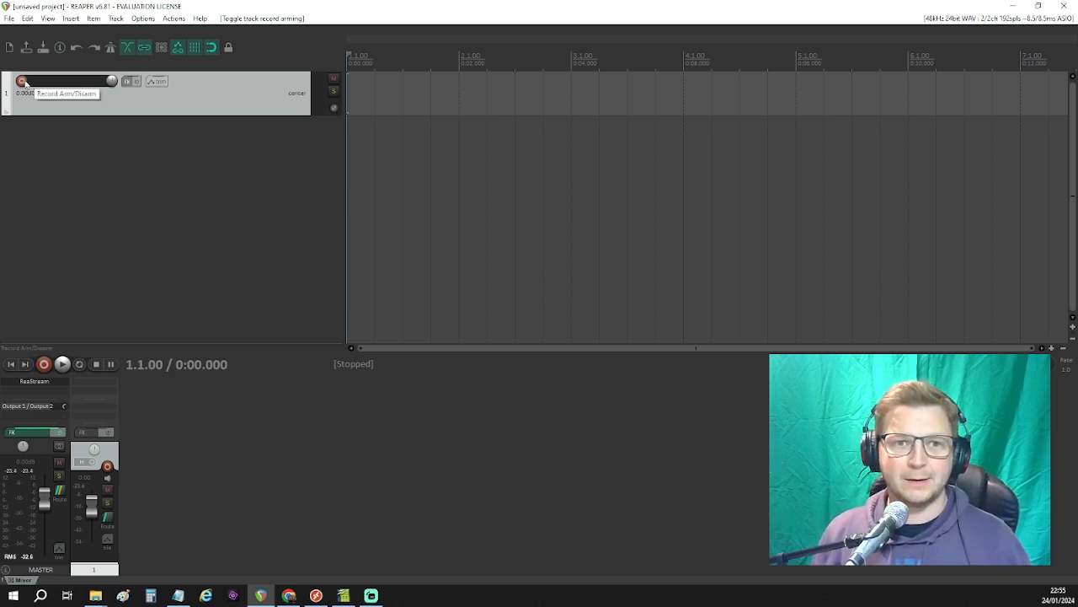
- Record-arm Track 1 and set its input to MIDI from the LPK25, all channels
click(364, 118)
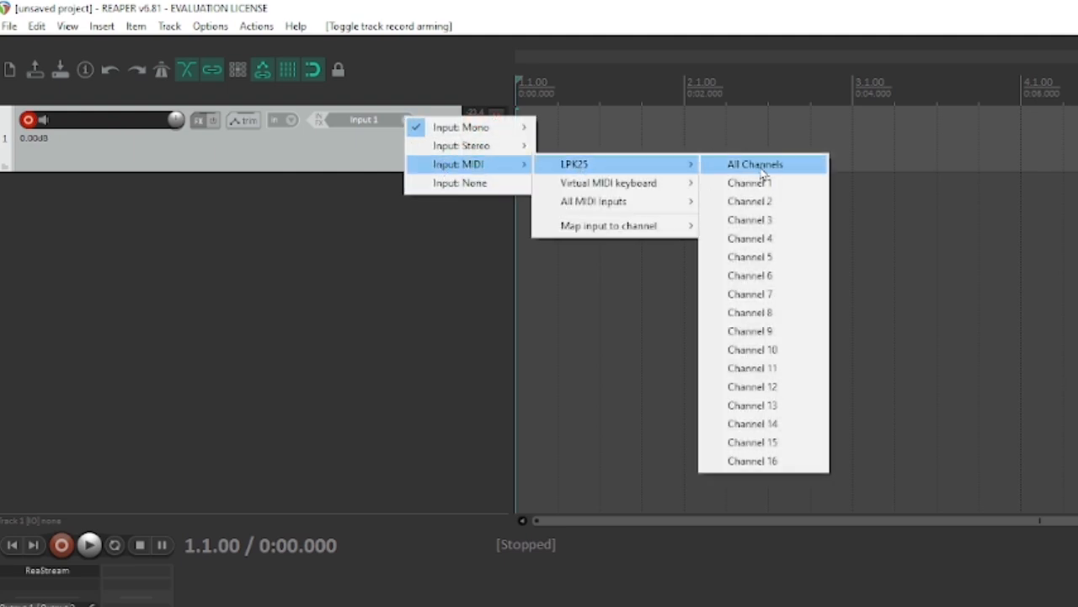
click(755, 164)
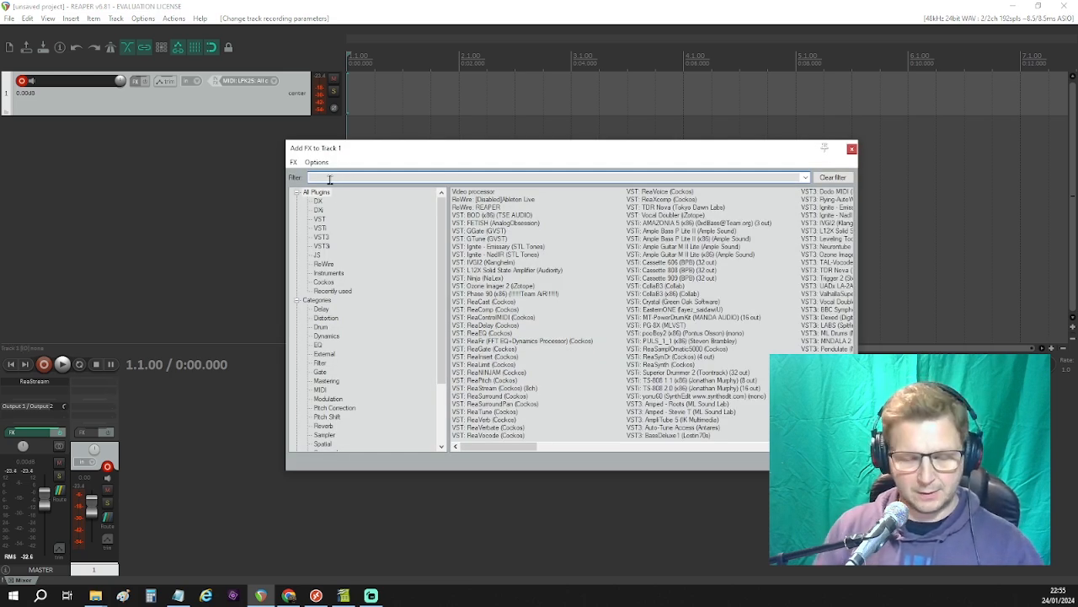
- Filter the Add FX list for 'synth' and add VSTi: ReaSynth (Cockos) to the track
text(synth)
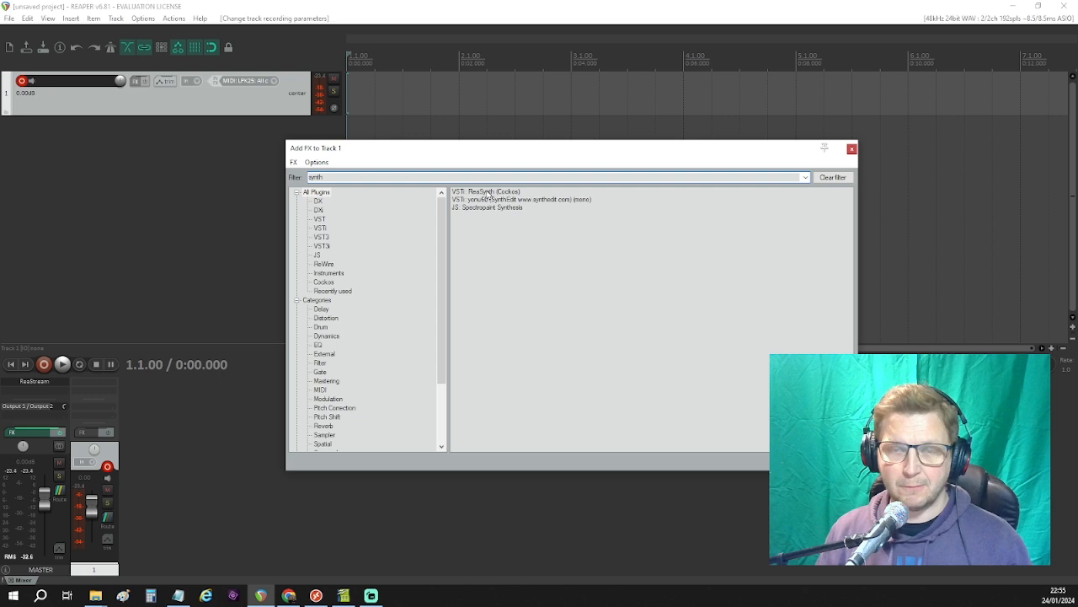
click(485, 190)
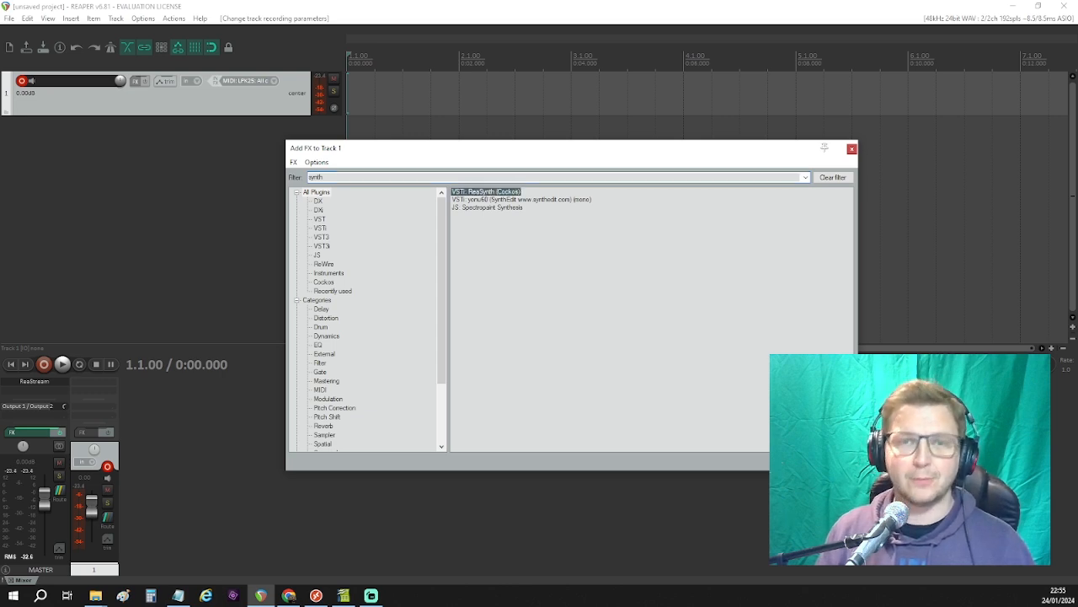
double_click(486, 191)
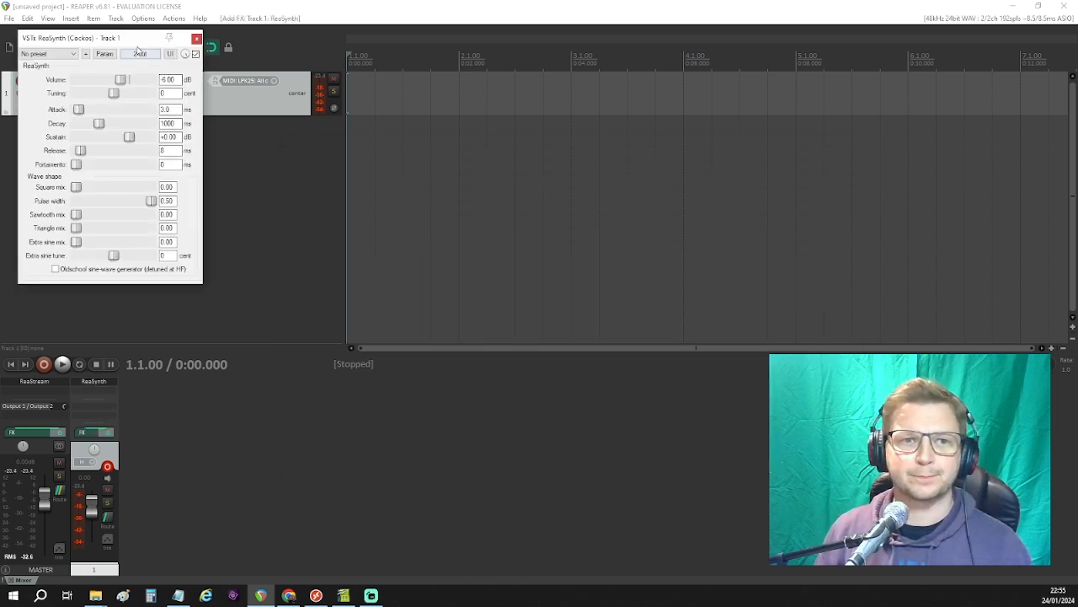
- Drag the ReaSynth FX window by its title bar to the centre of the screen
drag(84, 37, 556, 101)
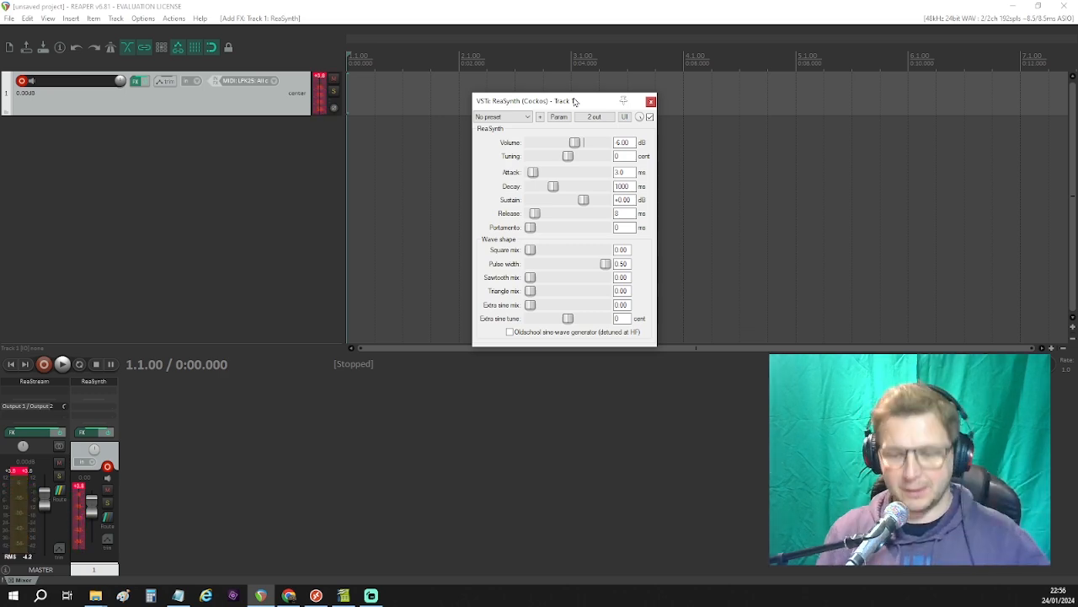
- Reveal REAPER's resource folder in File Explorer via the Options menu
click(143, 17)
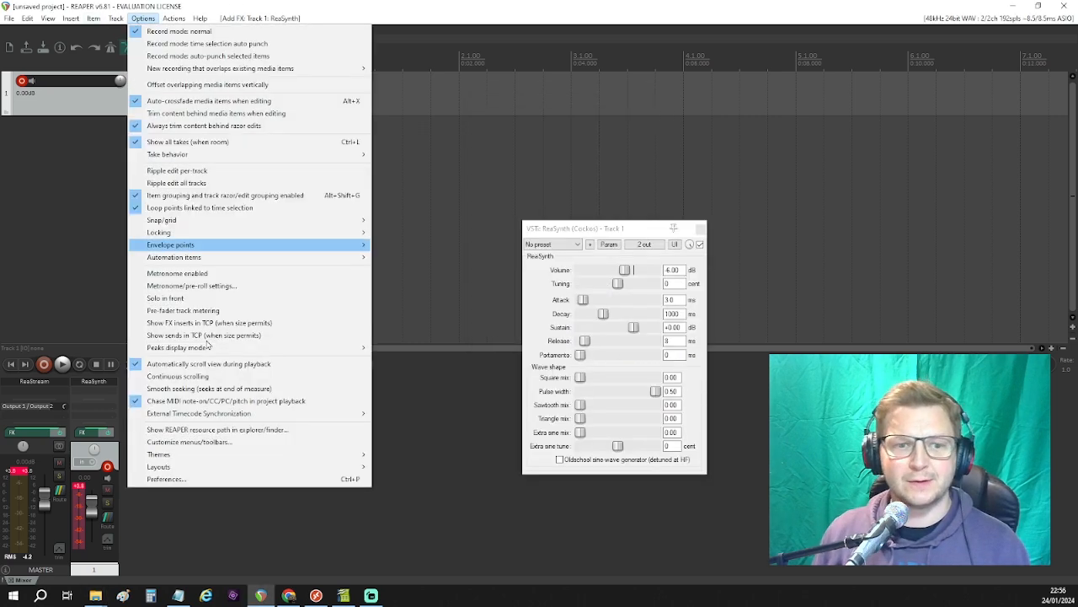
mouse_move(209, 429)
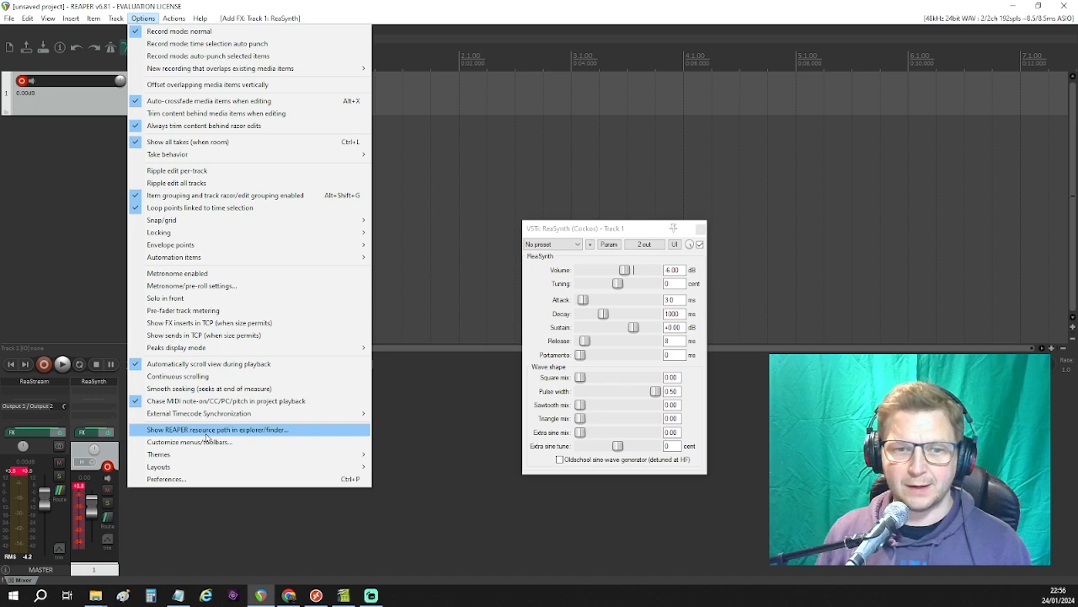
click(216, 429)
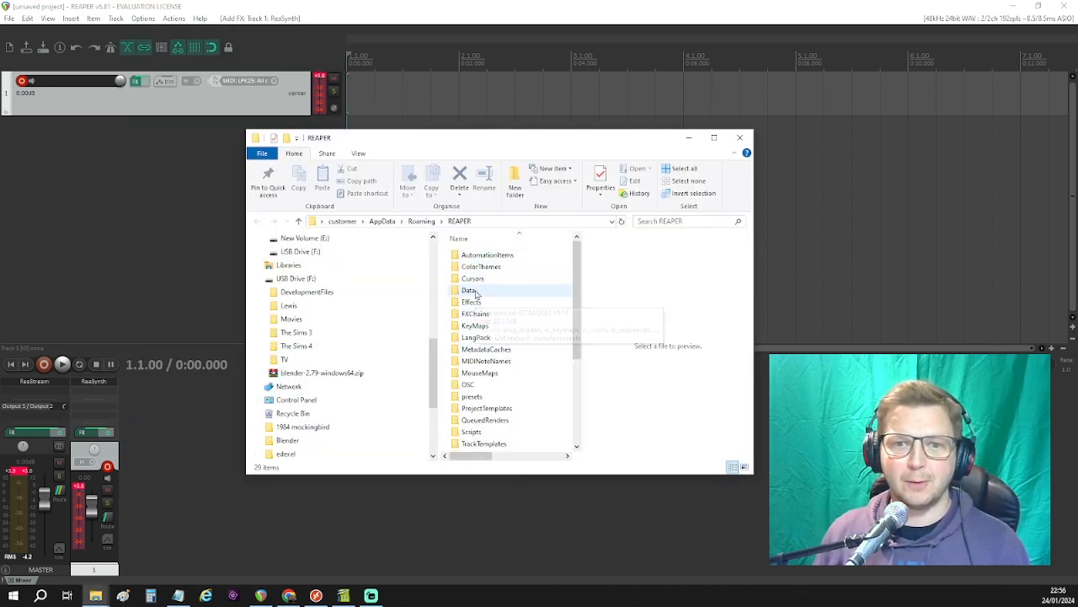
- Navigate into the Data > ix_keymaps folder holding the key mapping files
double_click(468, 290)
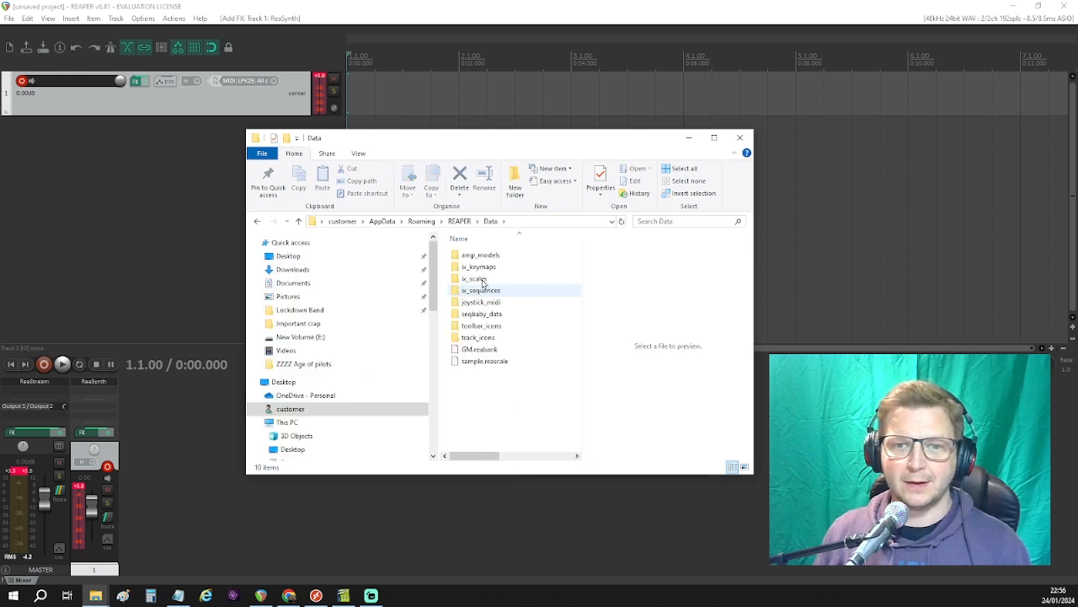
click(481, 266)
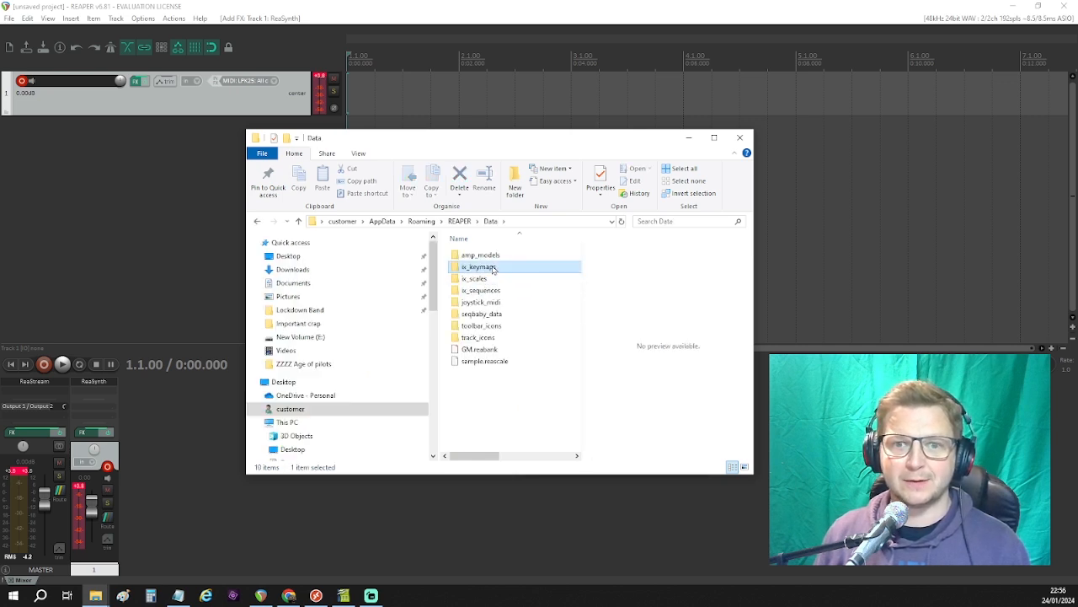
double_click(480, 267)
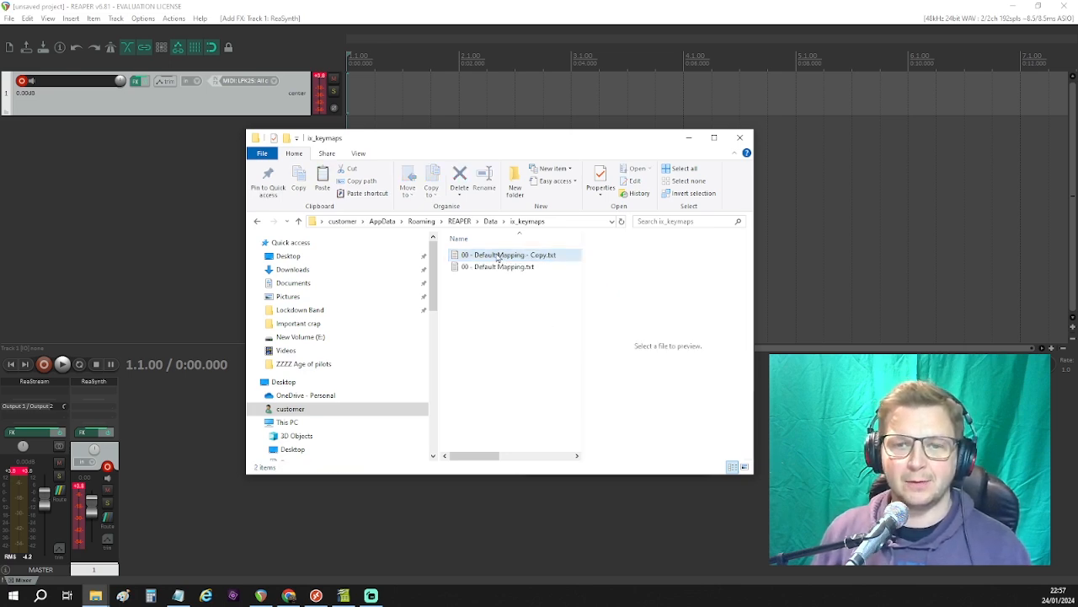
- Rename the copied mapping file to '00 - Left hand synth Mapping.txt' and open it in Notepad
click(509, 254)
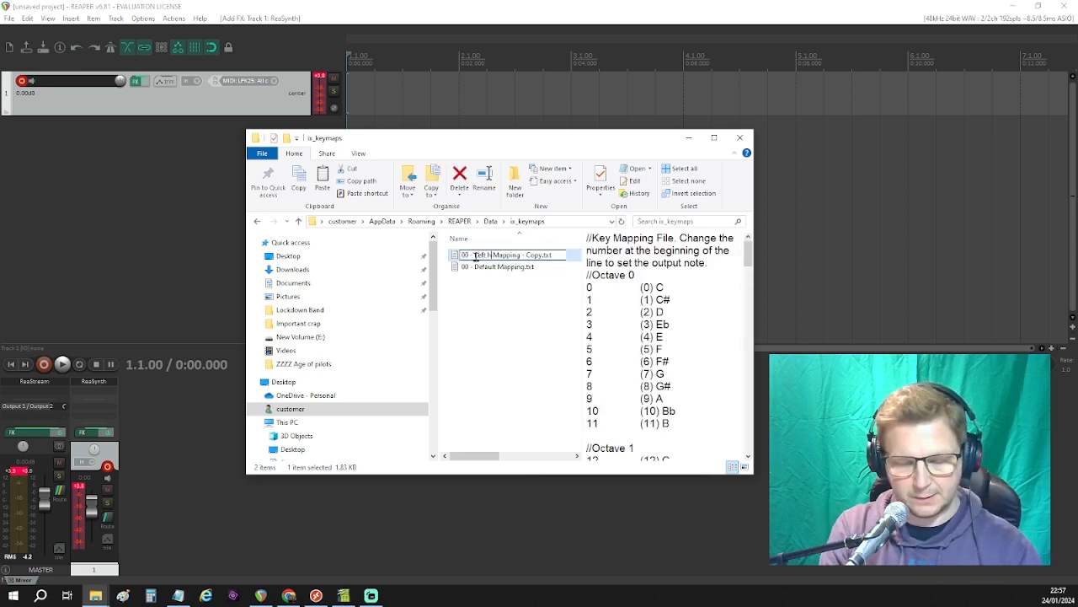
text(synth)
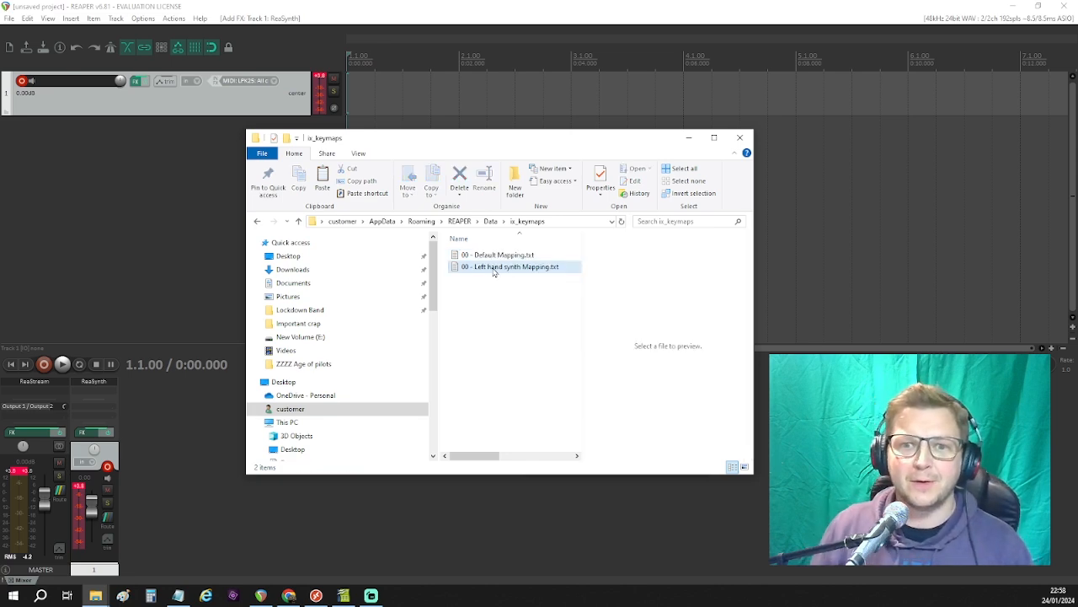
double_click(512, 266)
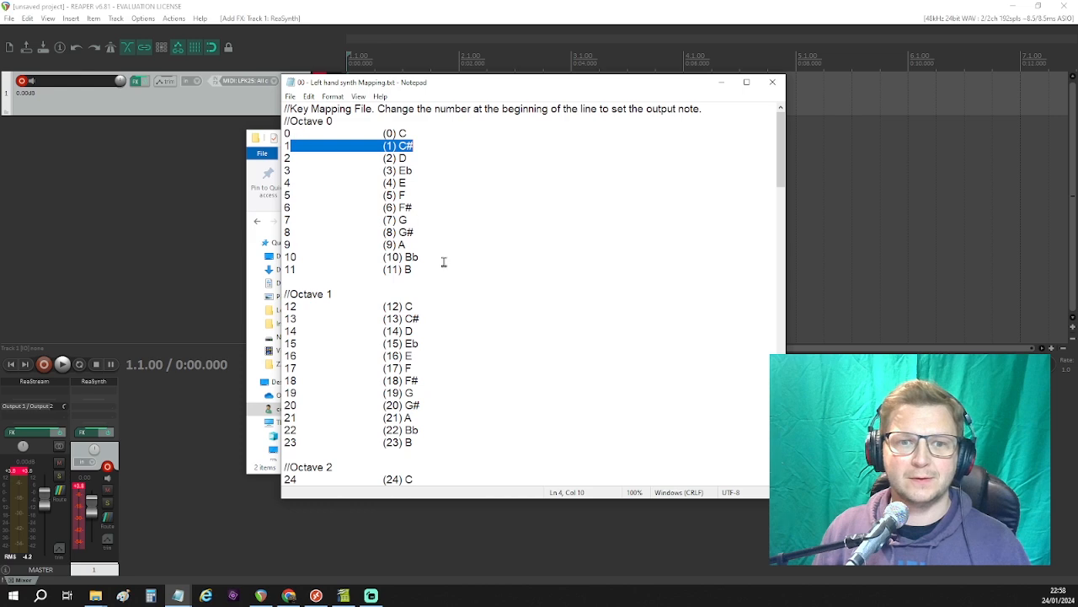
- Edit the mapping lines so output note numbers run in reverse, note 127 mapping to 0
scroll(down, 3)
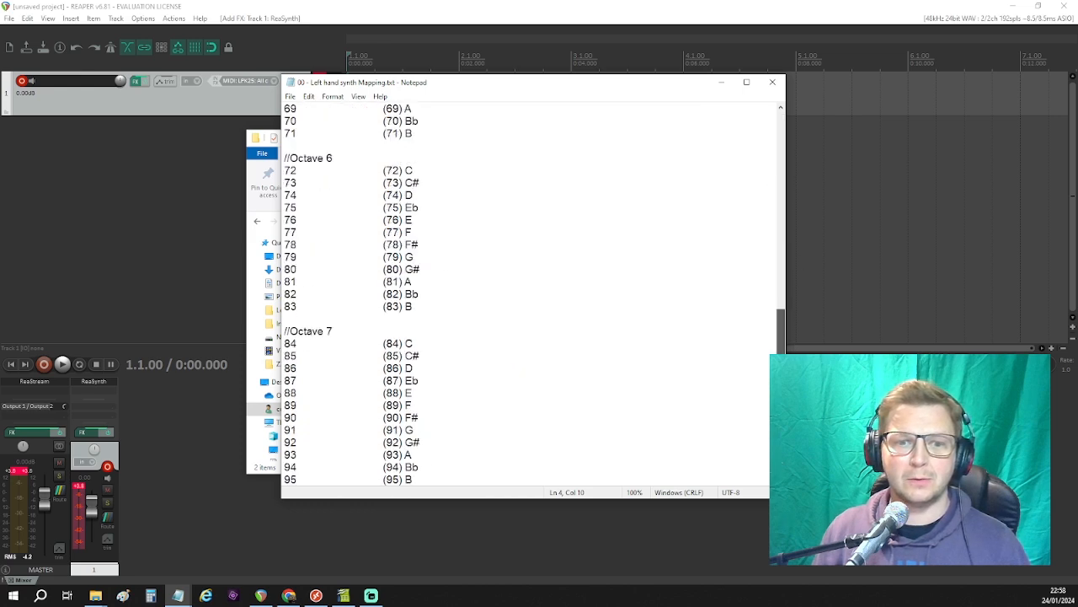
scroll(down, 3)
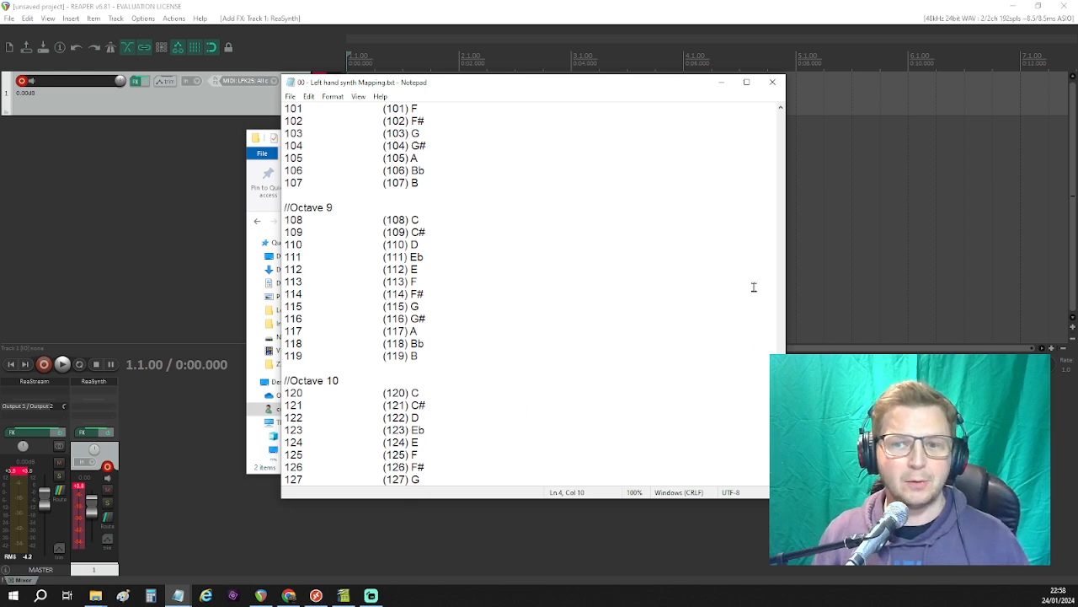
double_click(317, 381)
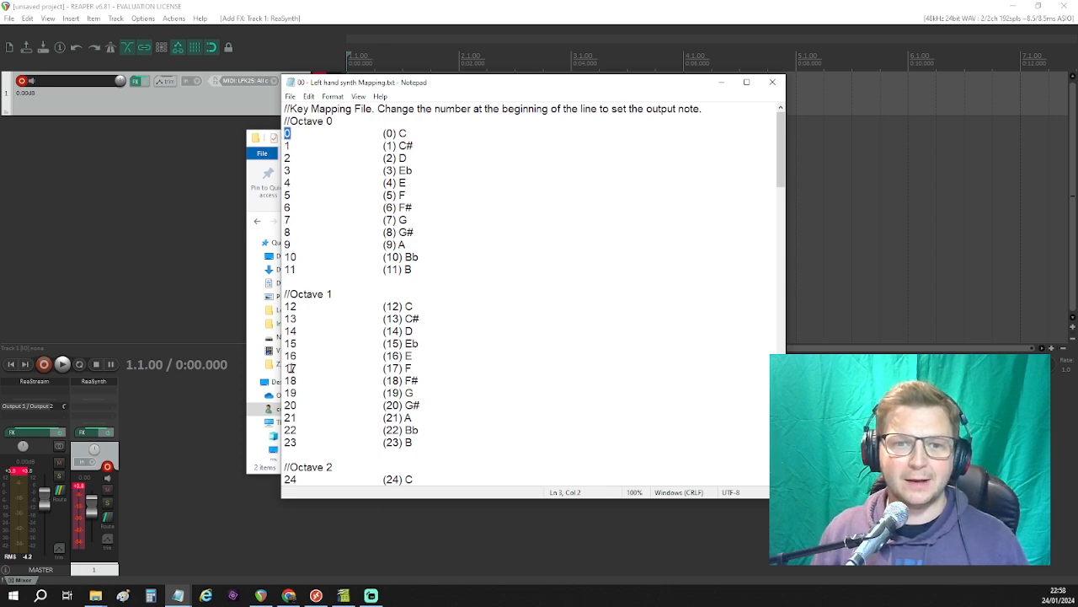
scroll(down, 3)
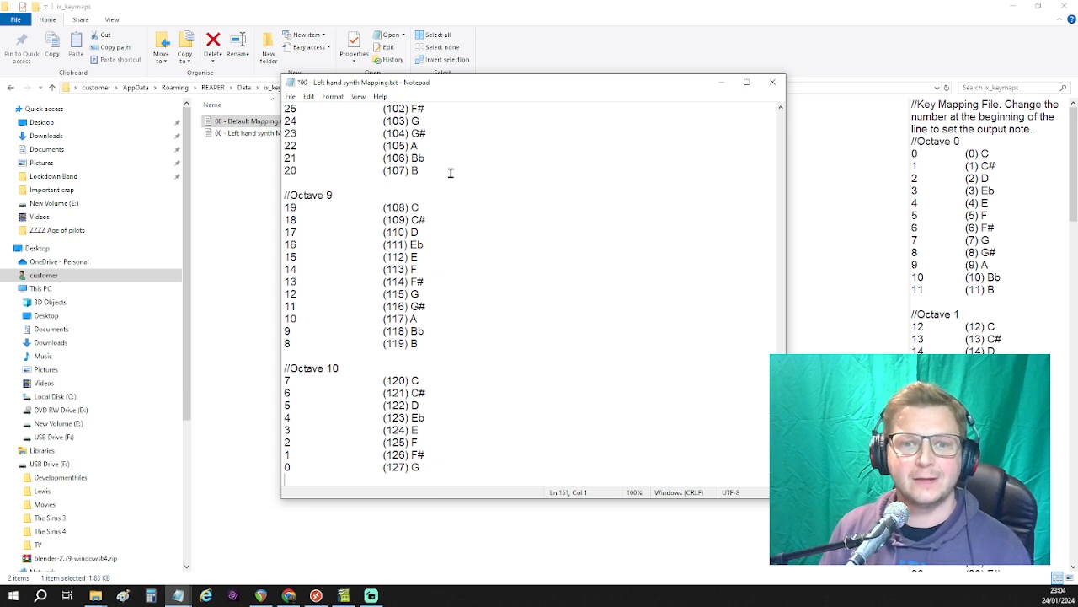
mouse_move(340, 458)
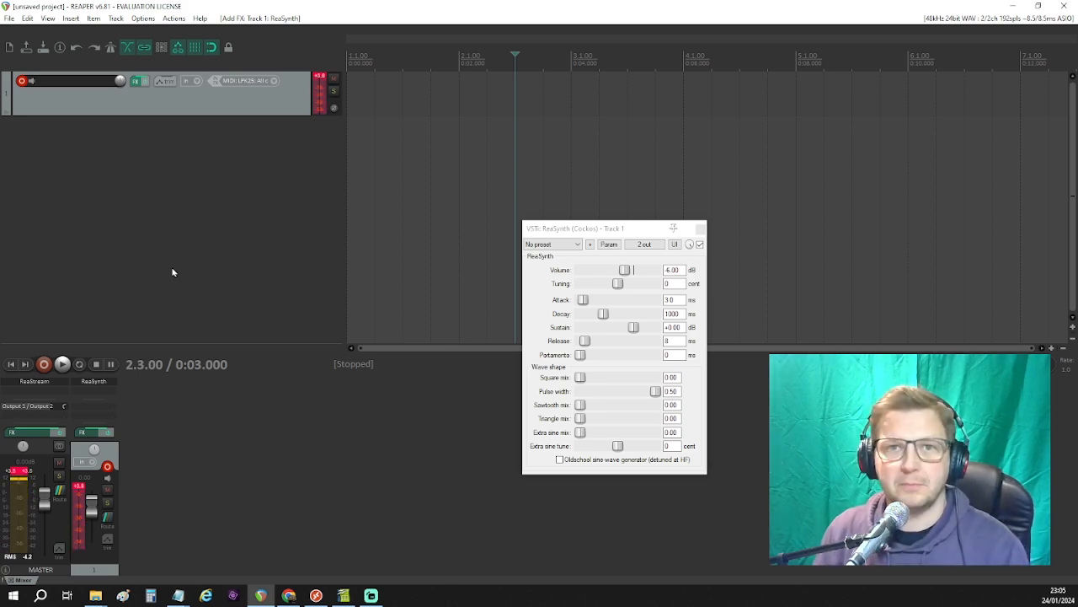
mouse_move(273, 271)
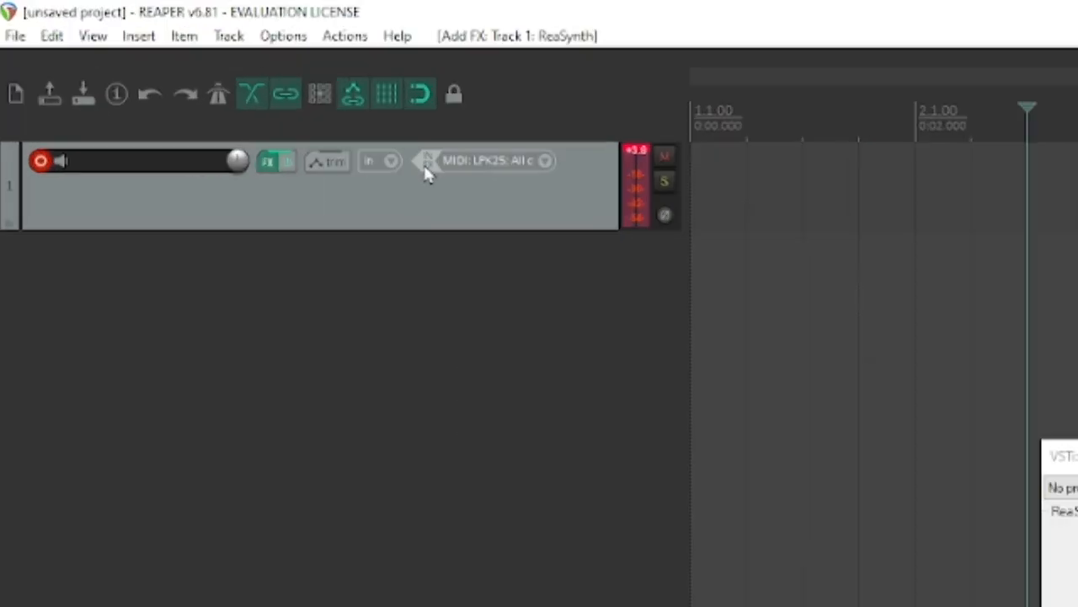
- Filter Track 1's input FX list for 'midi' and add JS: MIDI Map To Key v2
click(430, 160)
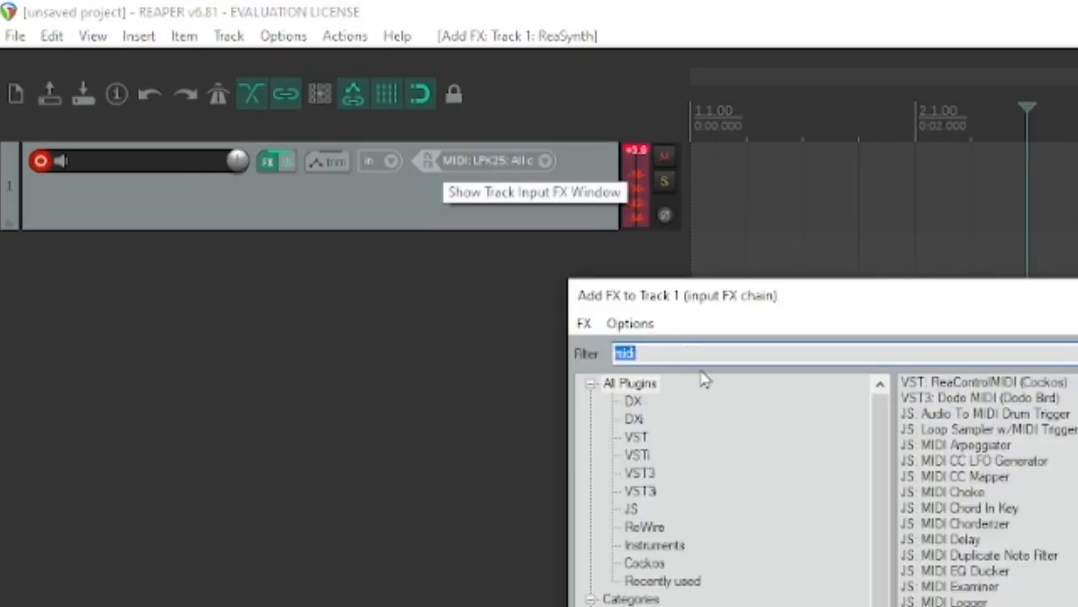
text(synth)
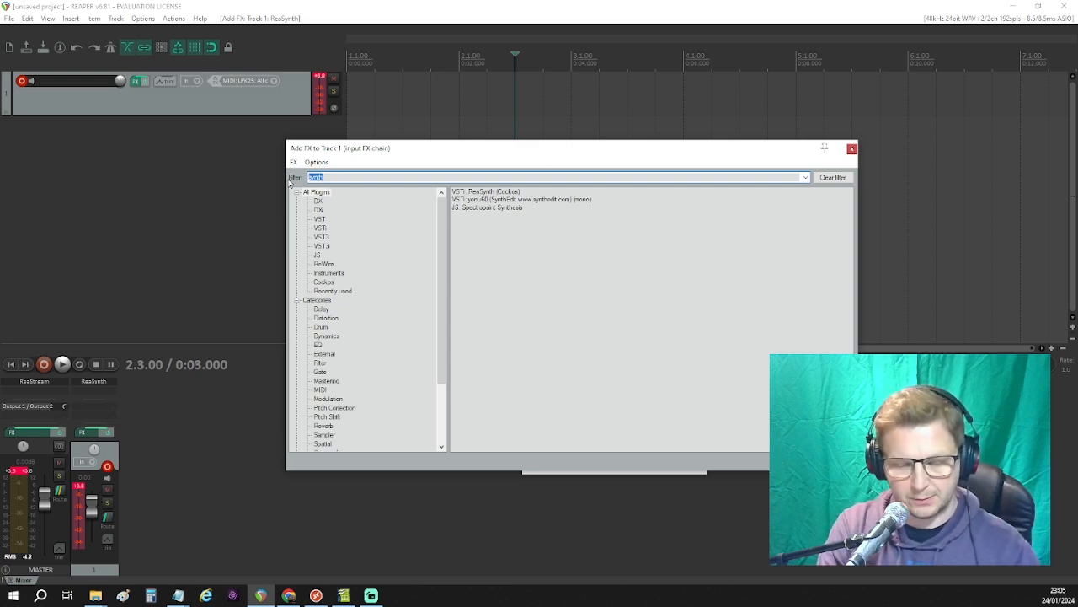
text(midi)
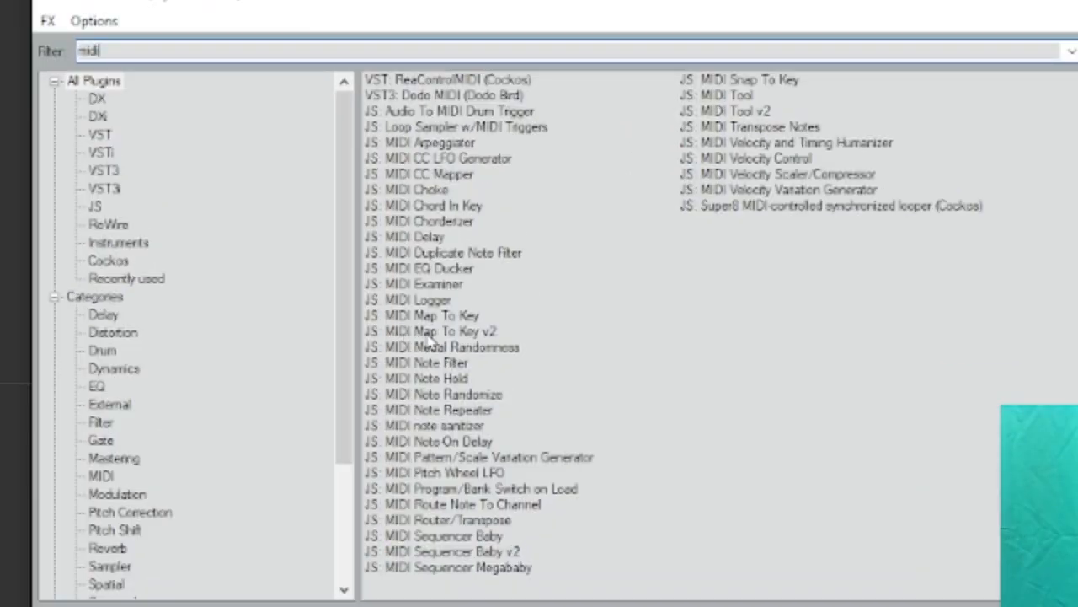
click(439, 331)
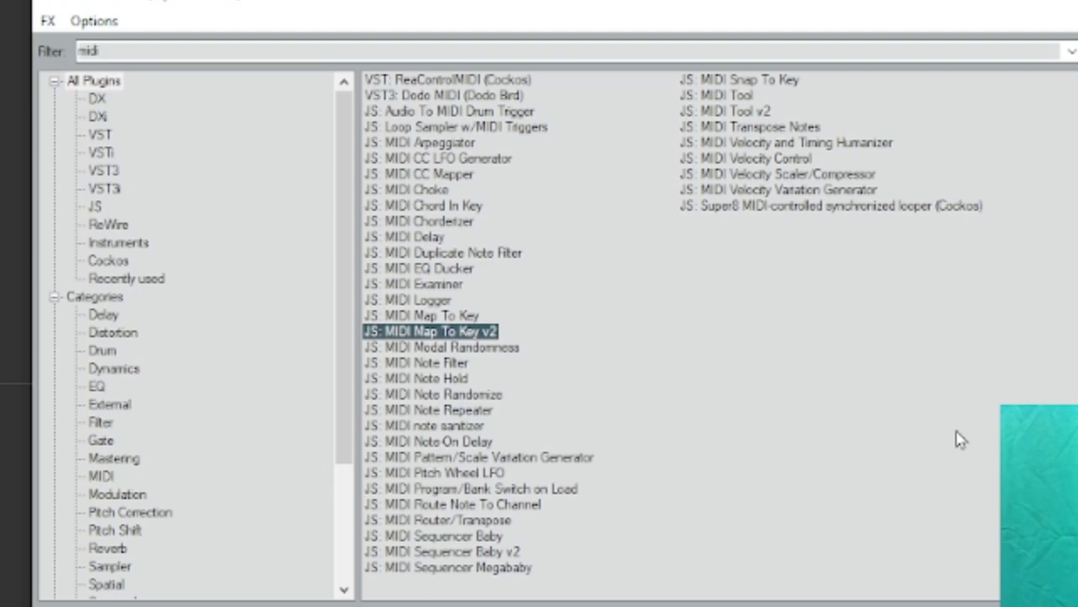
click(432, 330)
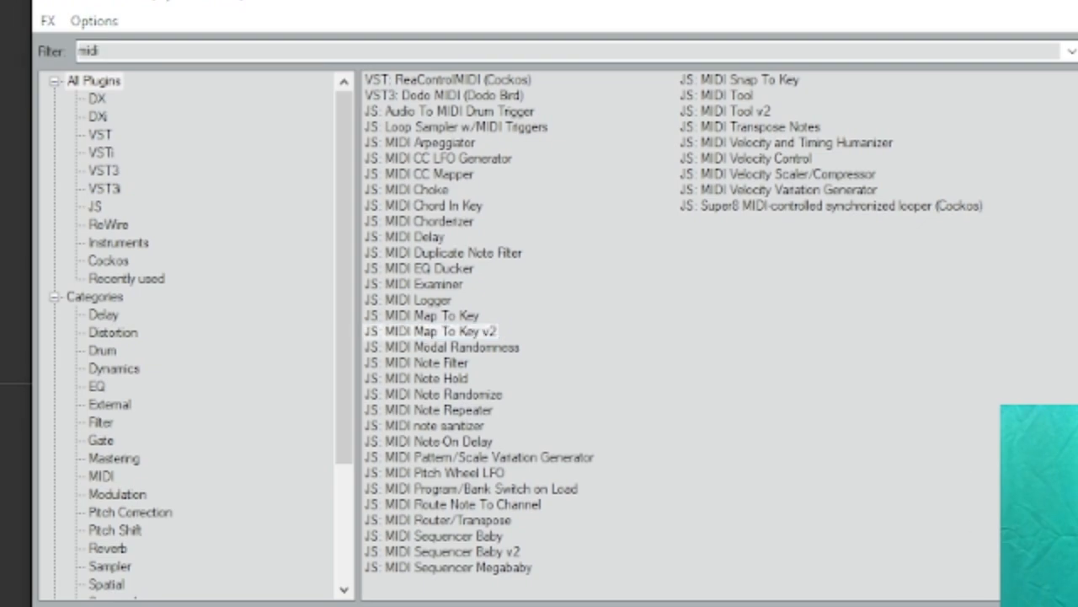
double_click(430, 330)
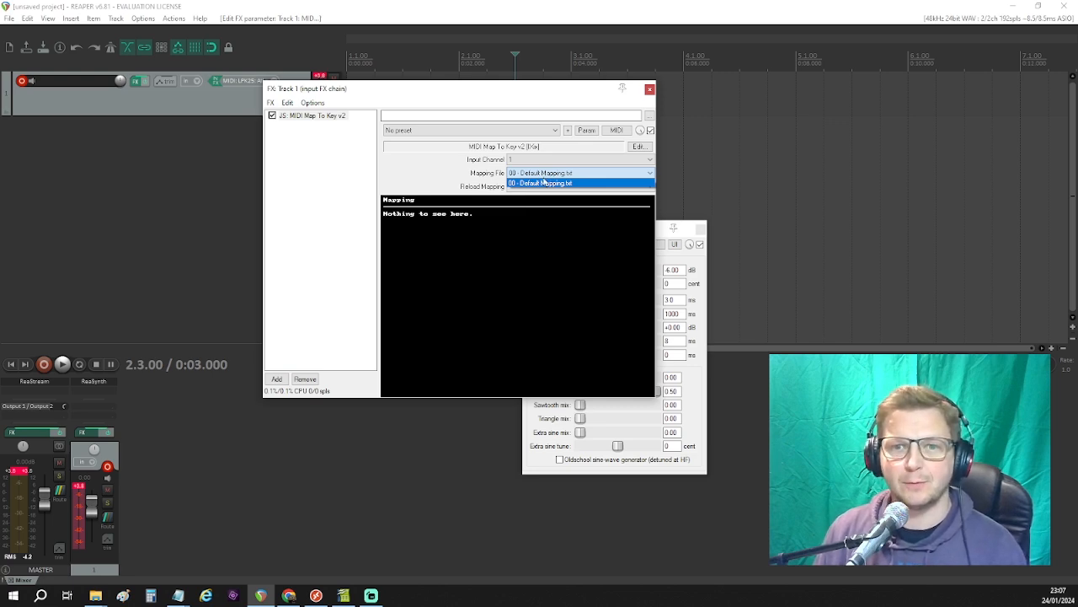
mouse_move(445, 162)
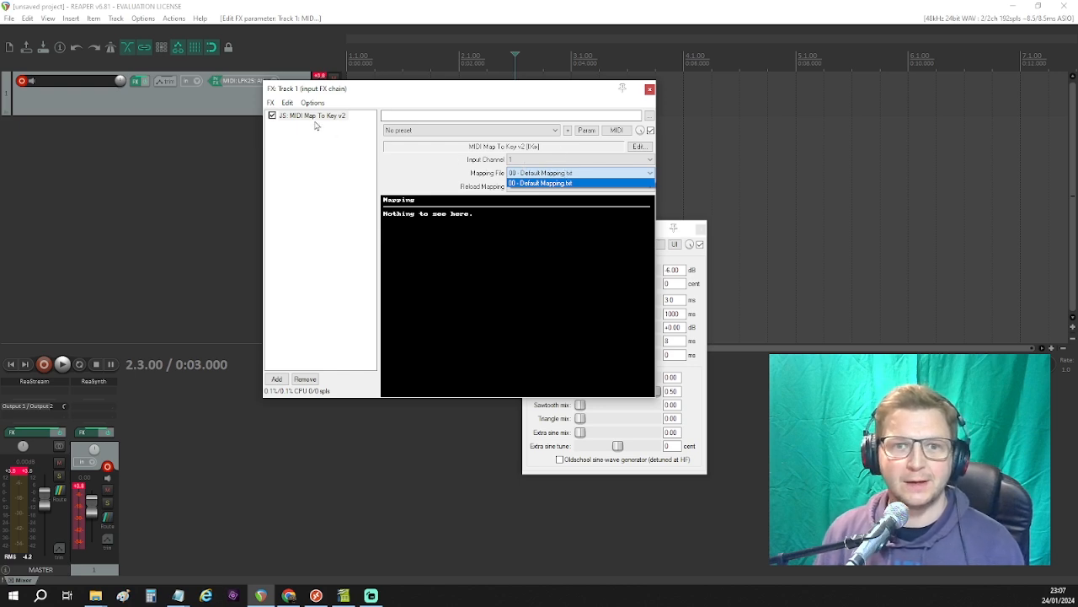
mouse_move(313, 121)
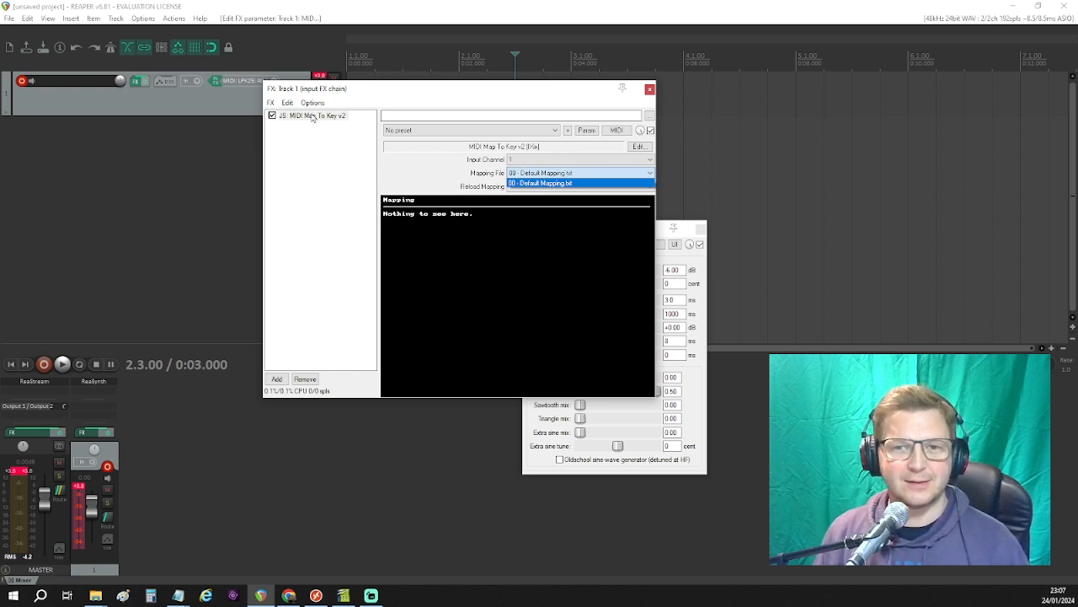
- Toggle the JS: MIDI Map To Key v2 input effect offline from its context menu
right_click(303, 115)
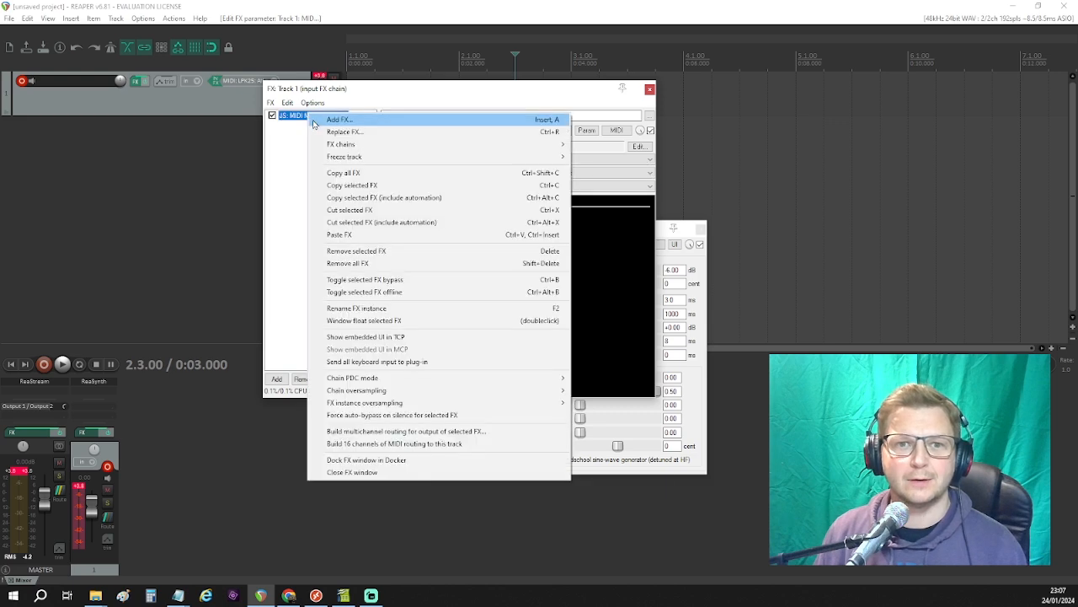
mouse_move(396, 222)
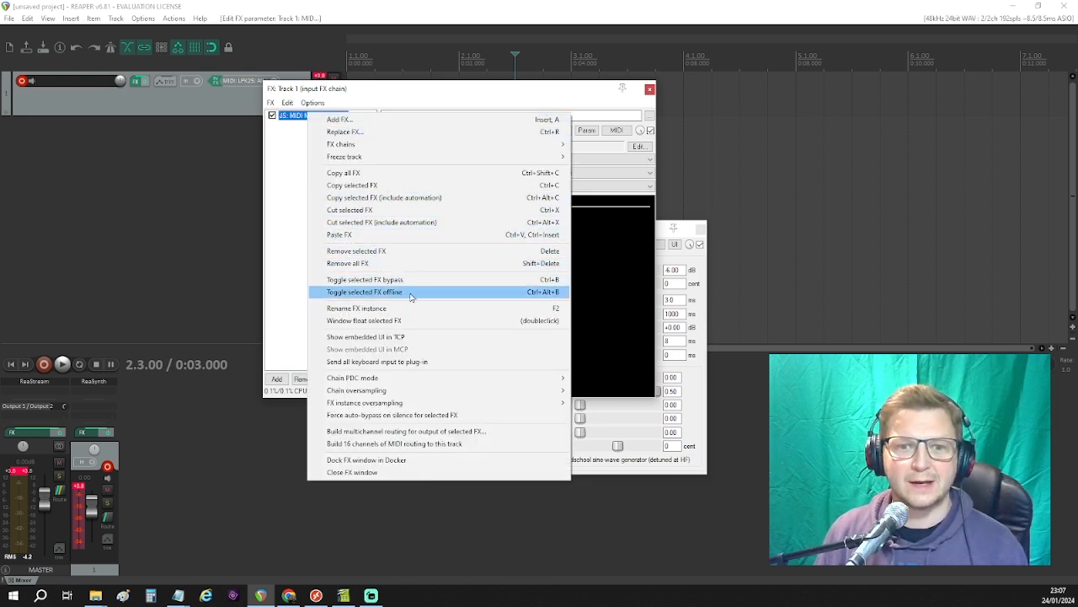
click(364, 292)
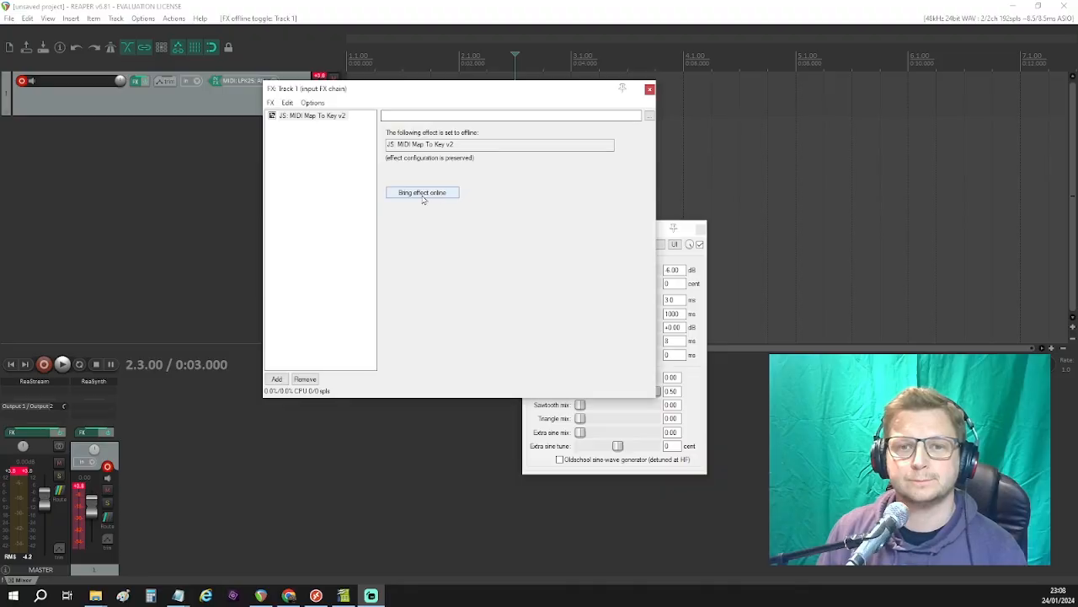
- Bring Map To Key v2 back online and load 'Left hand synth Mapping.txt' as its mapping file
click(421, 192)
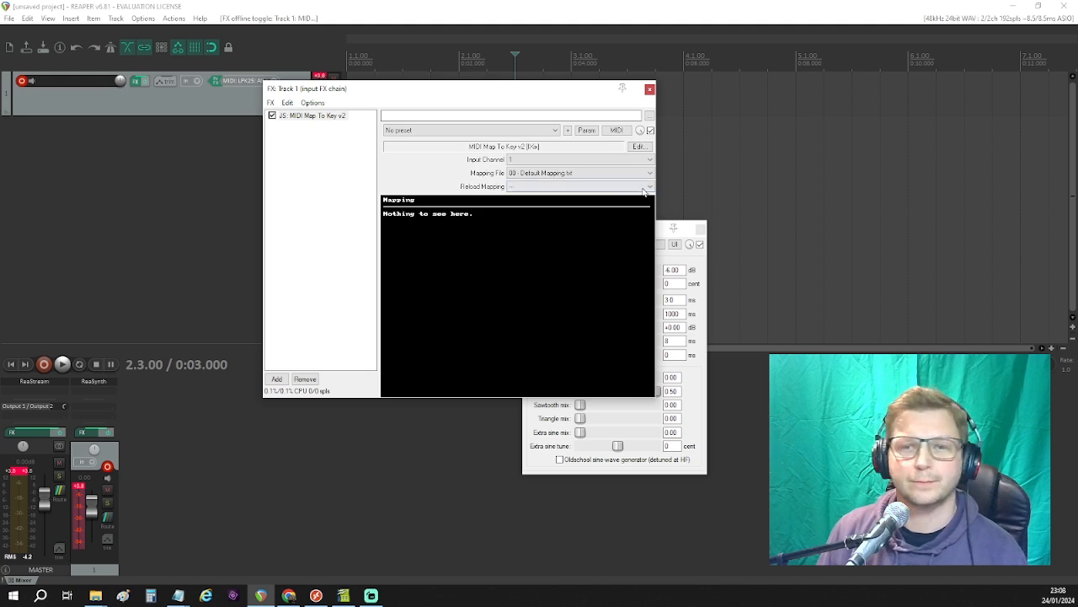
click(579, 172)
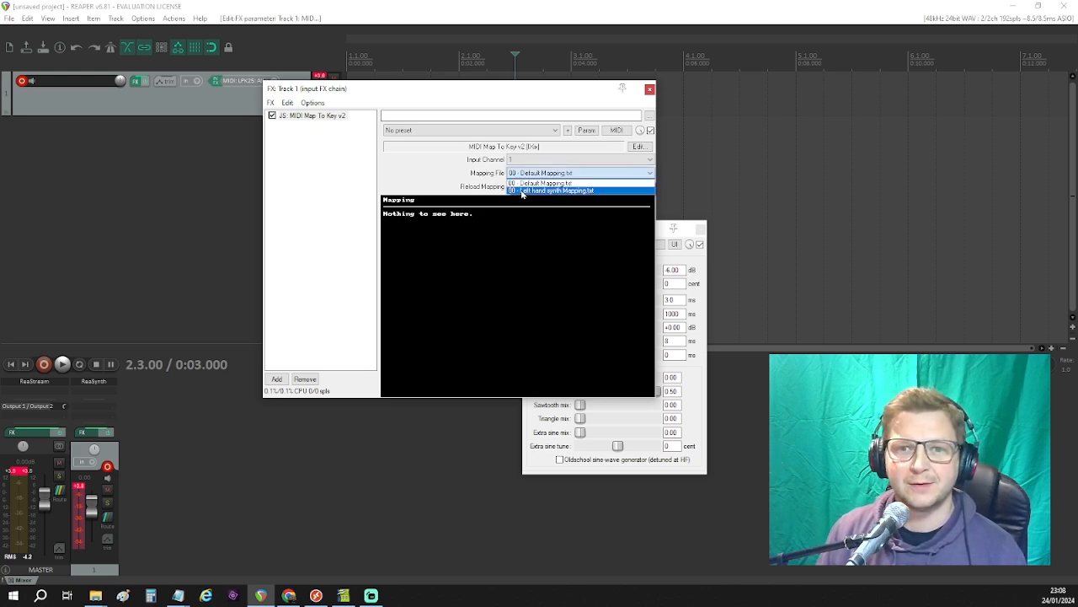
click(556, 190)
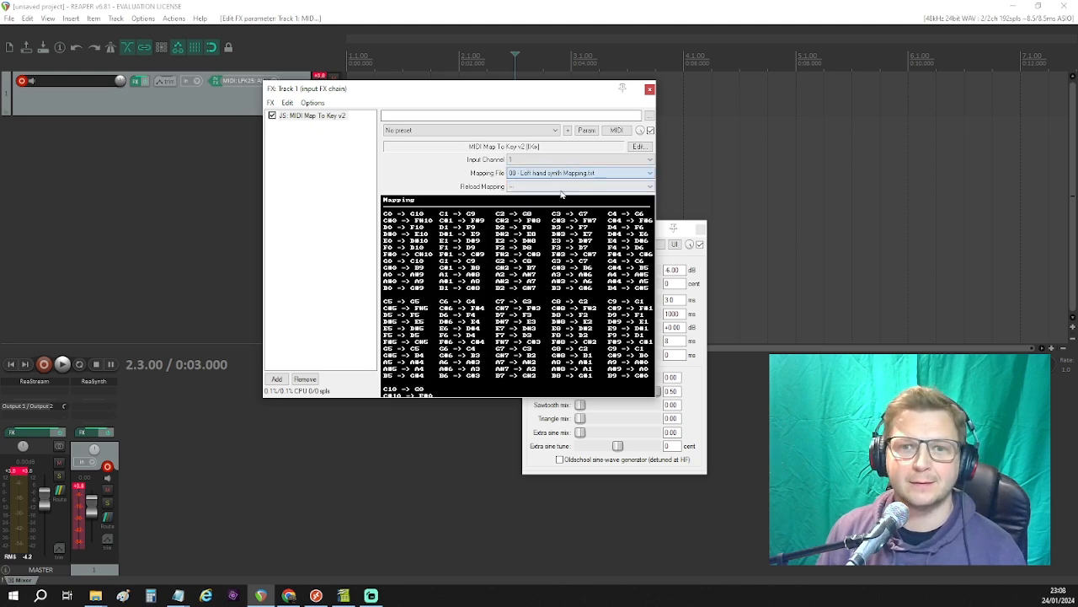